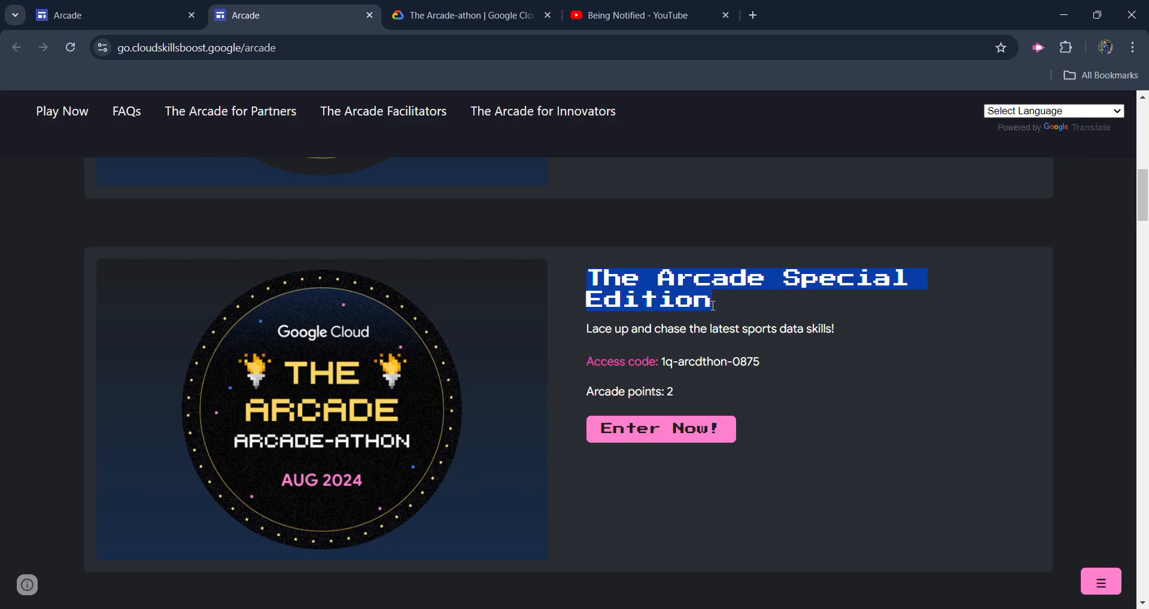
click(374, 248)
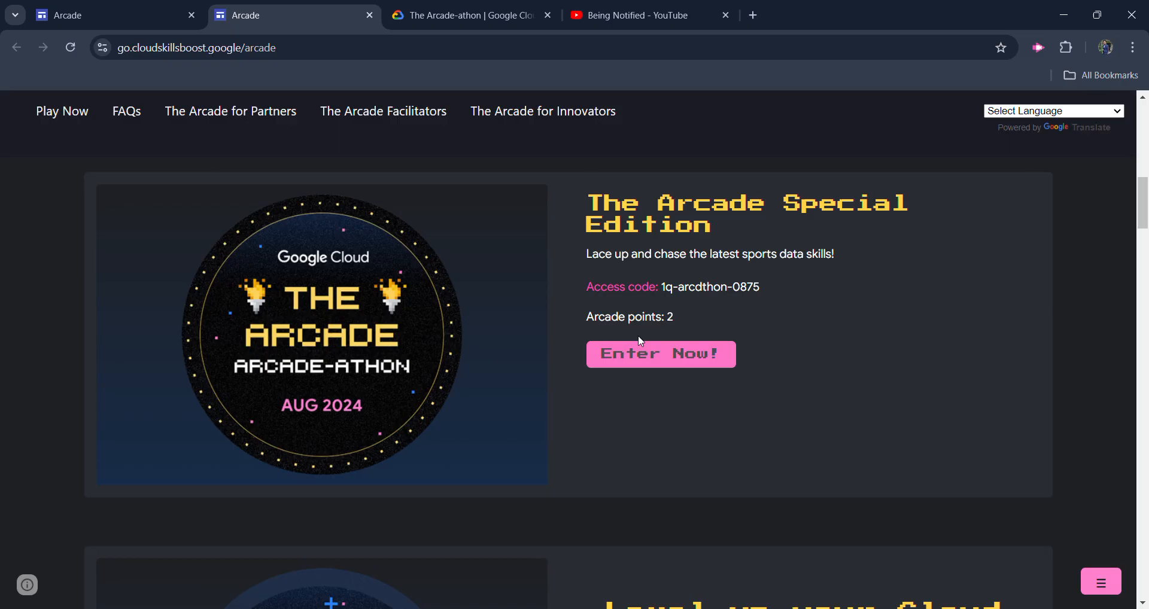
mouse_move(286, 344)
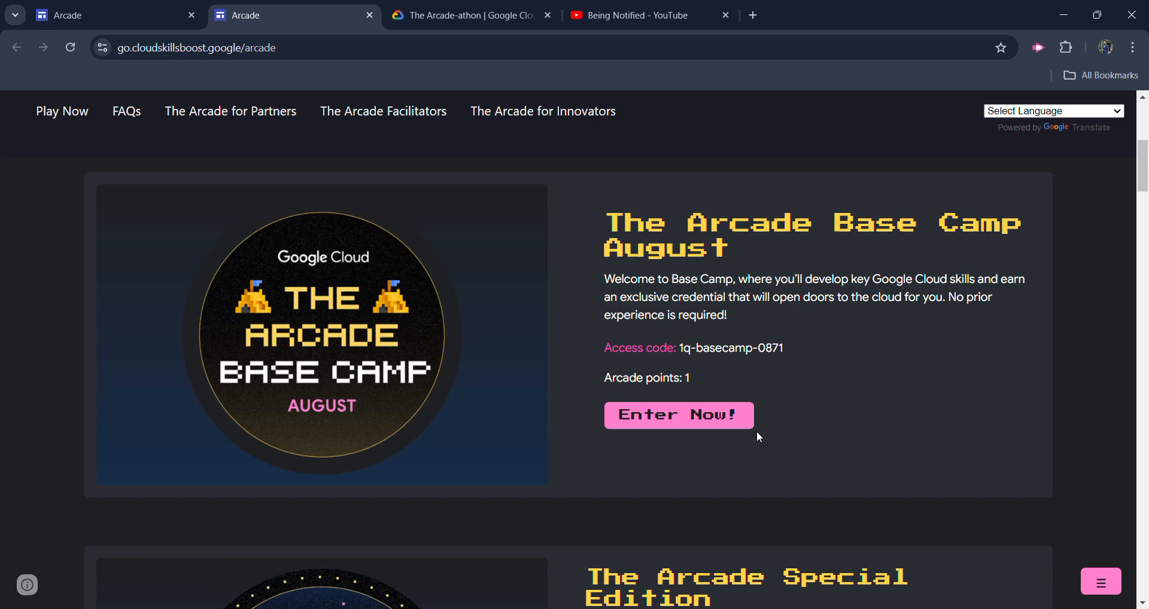
scroll(down, 3)
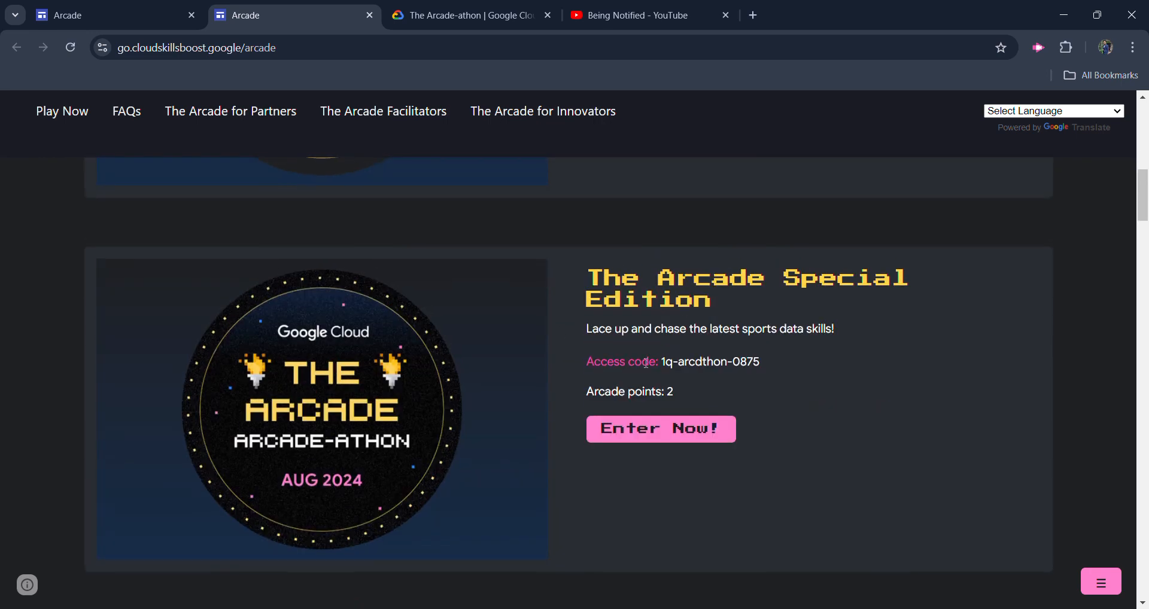
mouse_move(732, 399)
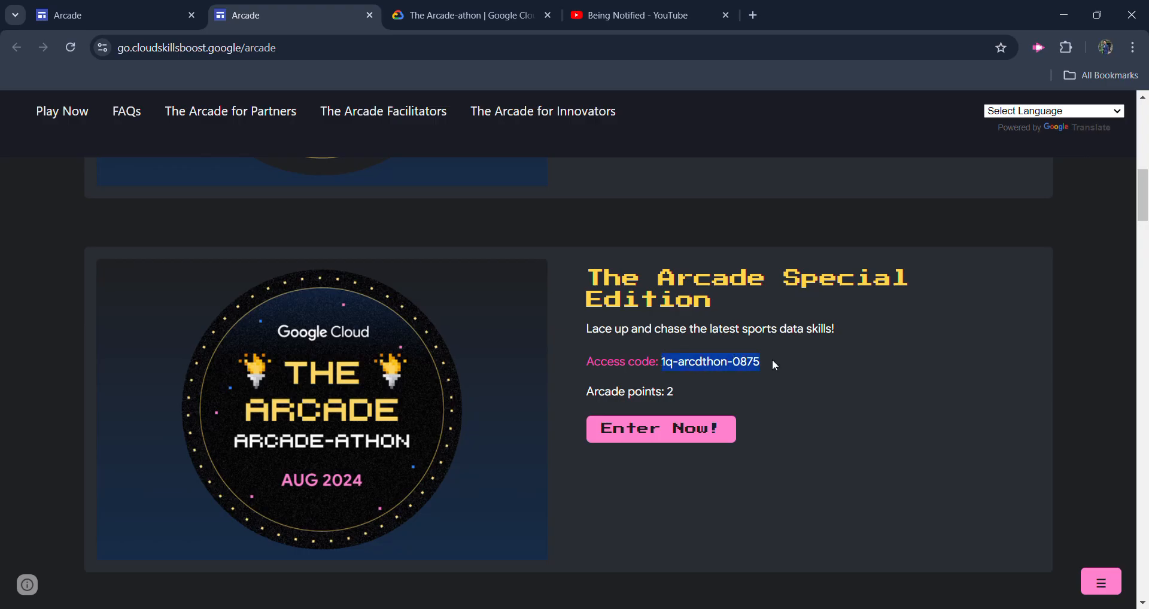
click(660, 429)
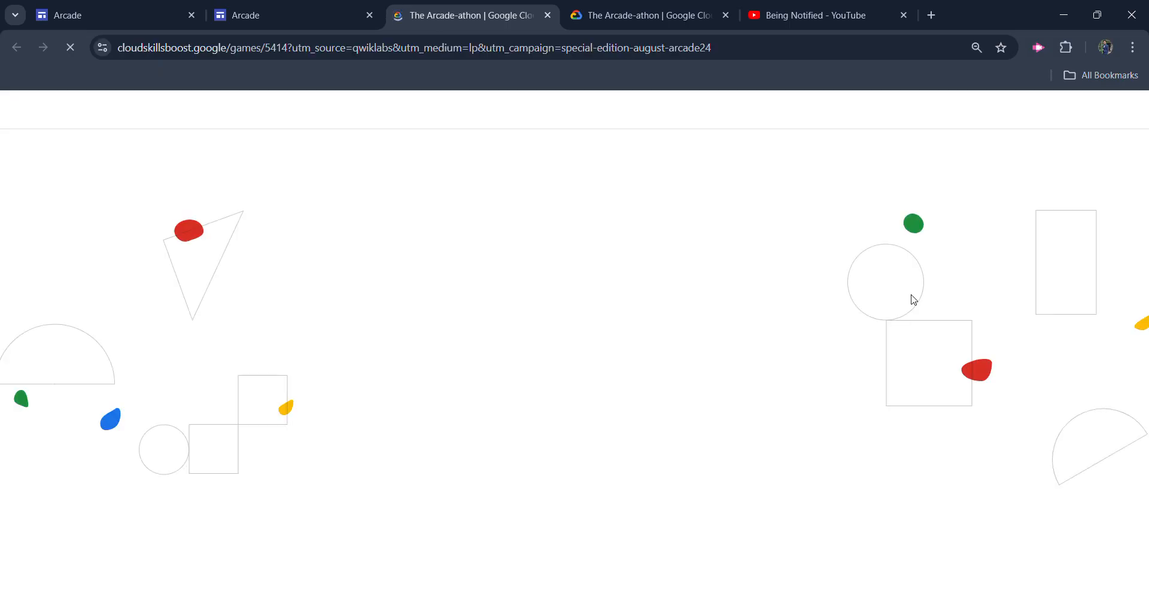
click(1106, 108)
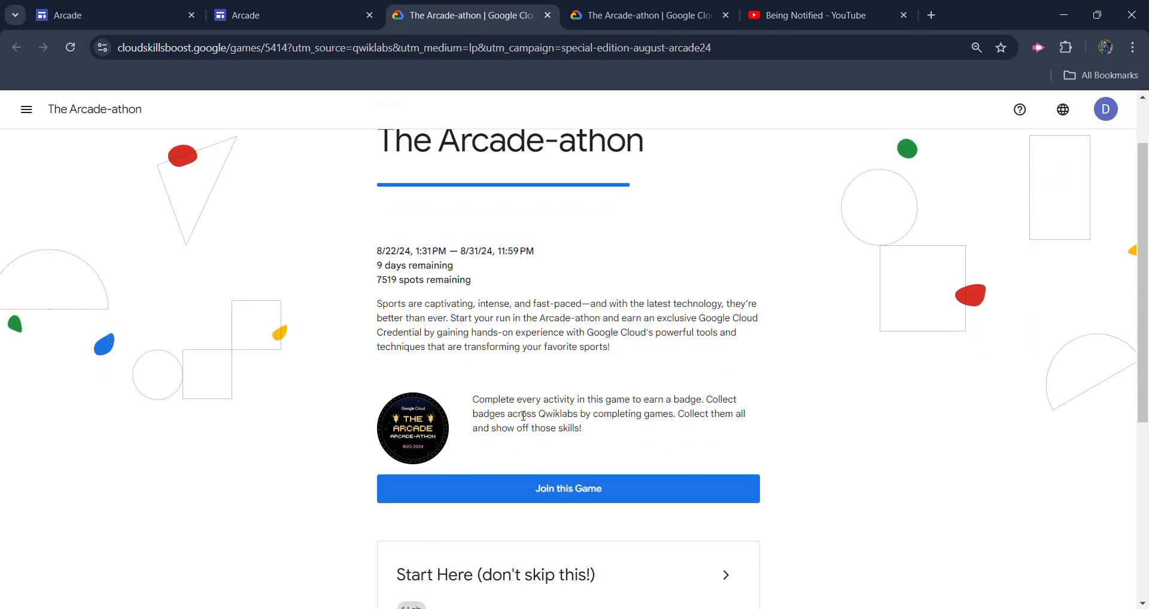
click(567, 488)
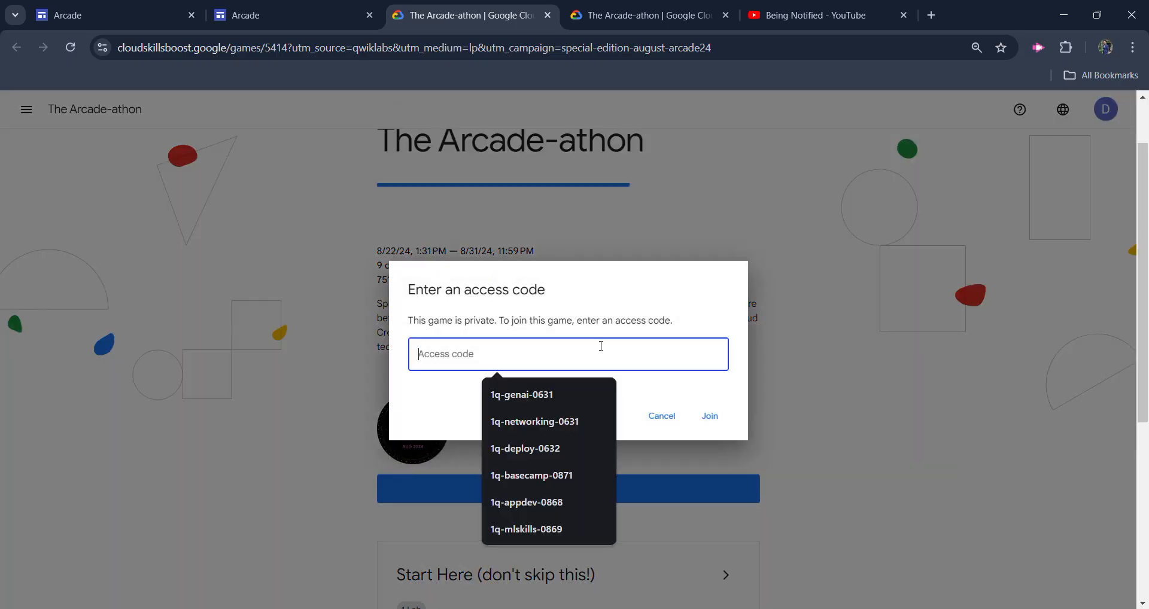
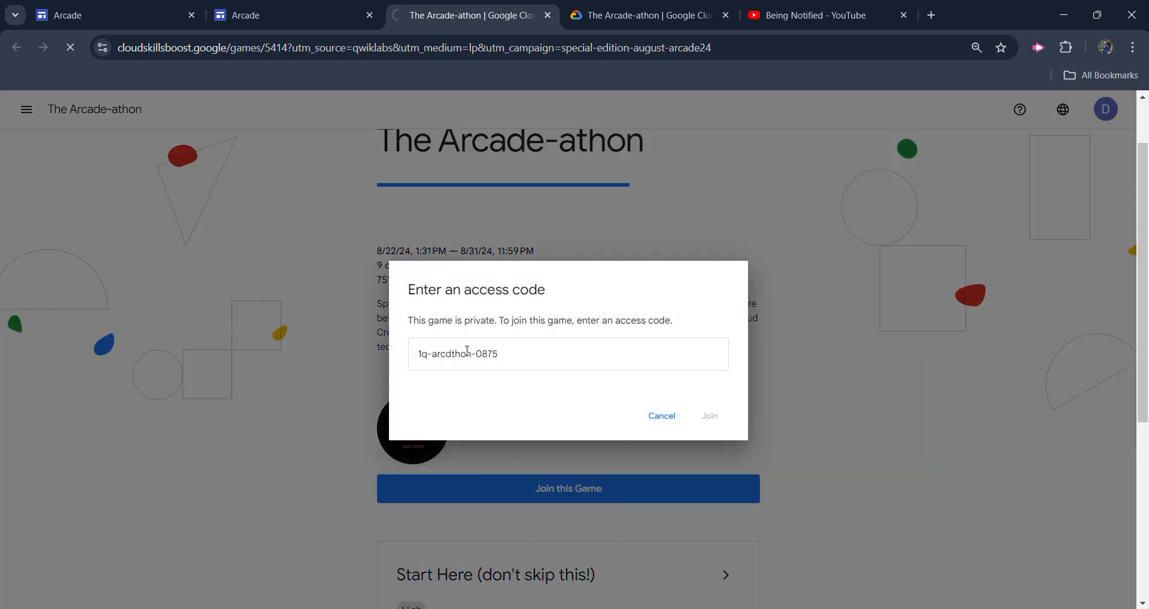
click(708, 416)
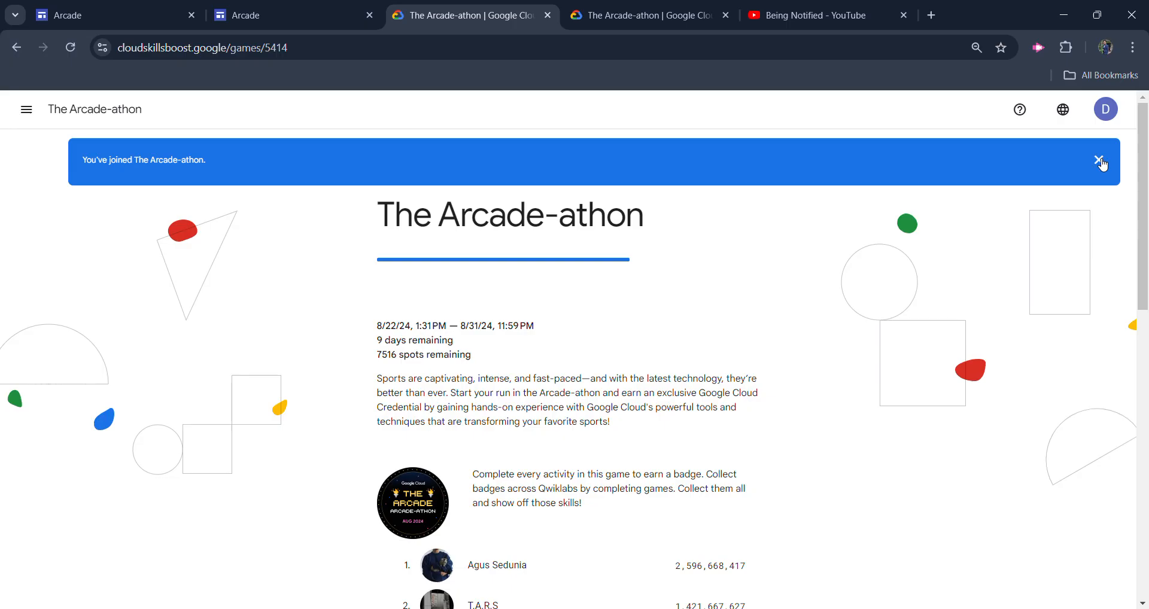
Dismiss the joined notice, review the modules down to Starting Line, then move to the YouTube channel page.
click(1098, 160)
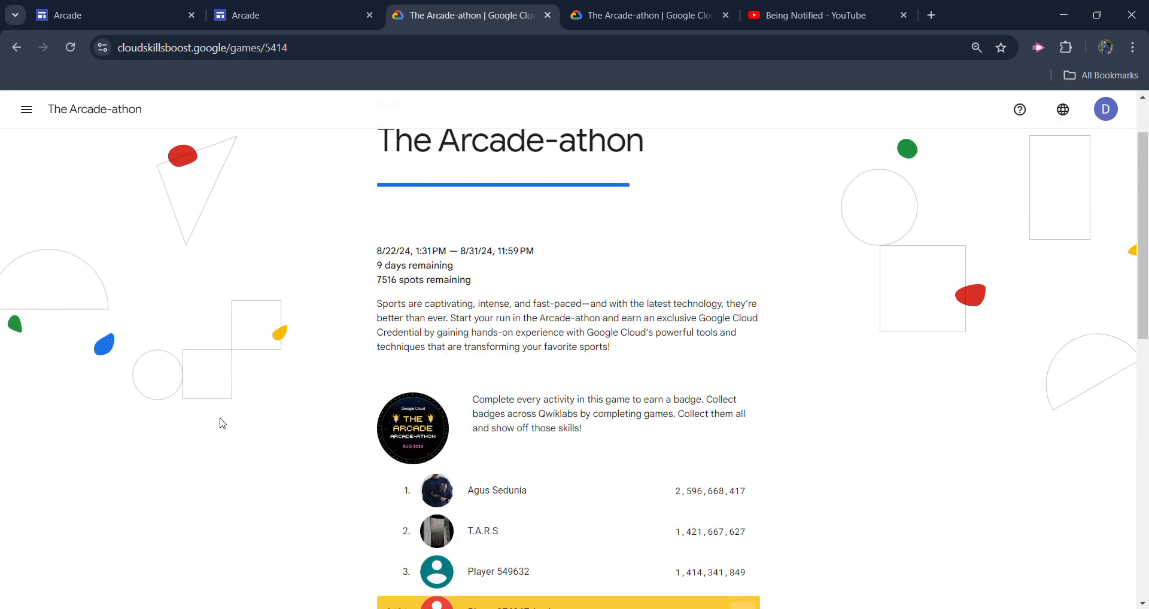
mouse_move(349, 270)
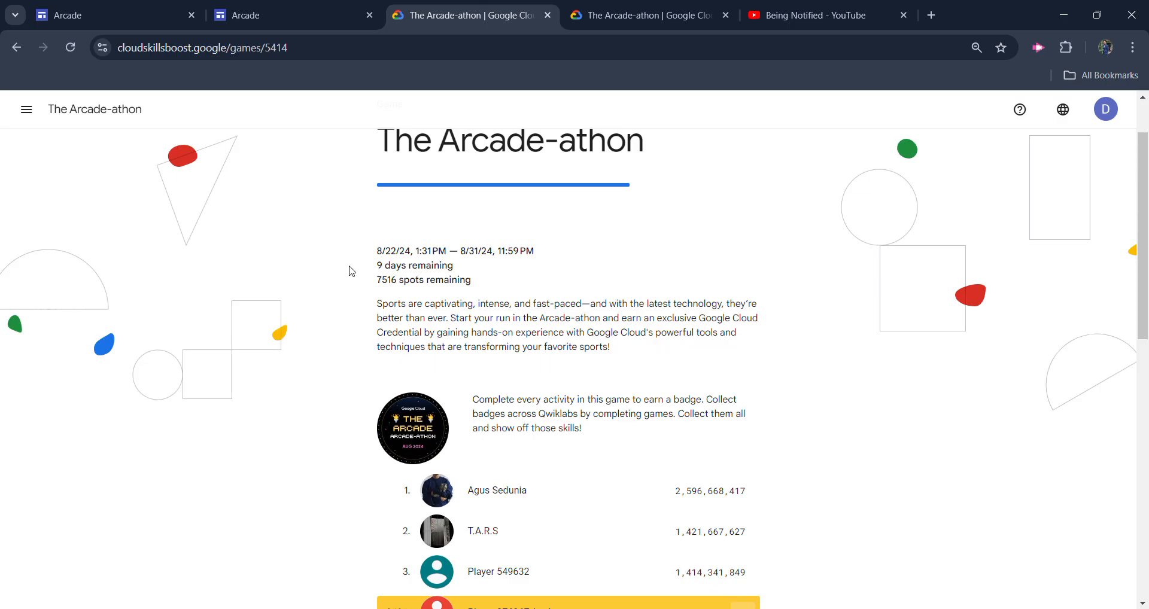
mouse_move(373, 272)
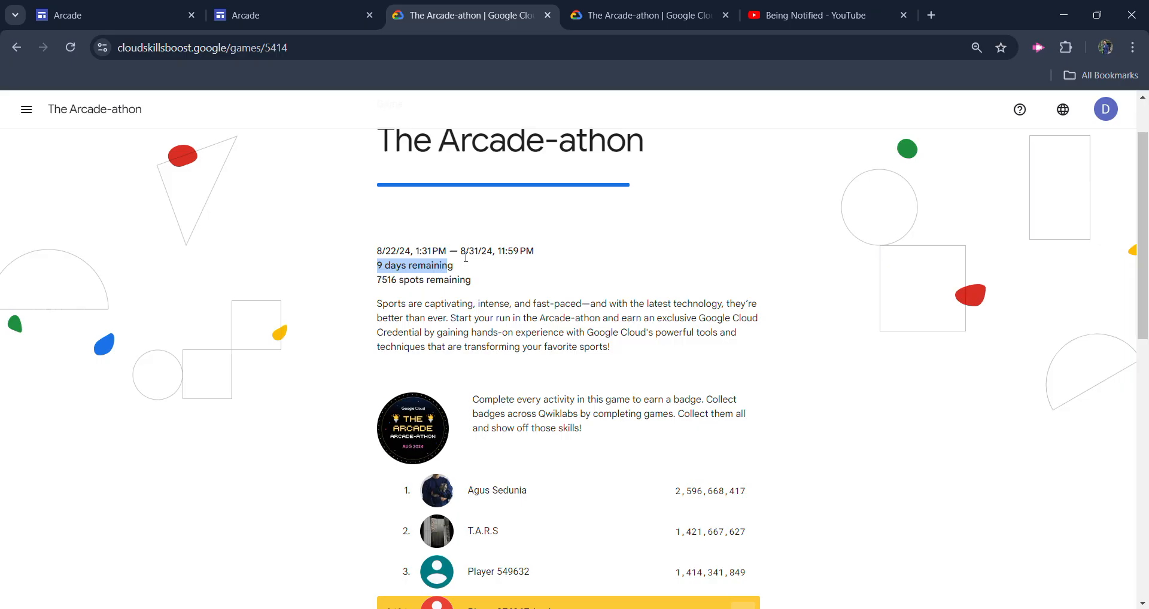
click(452, 296)
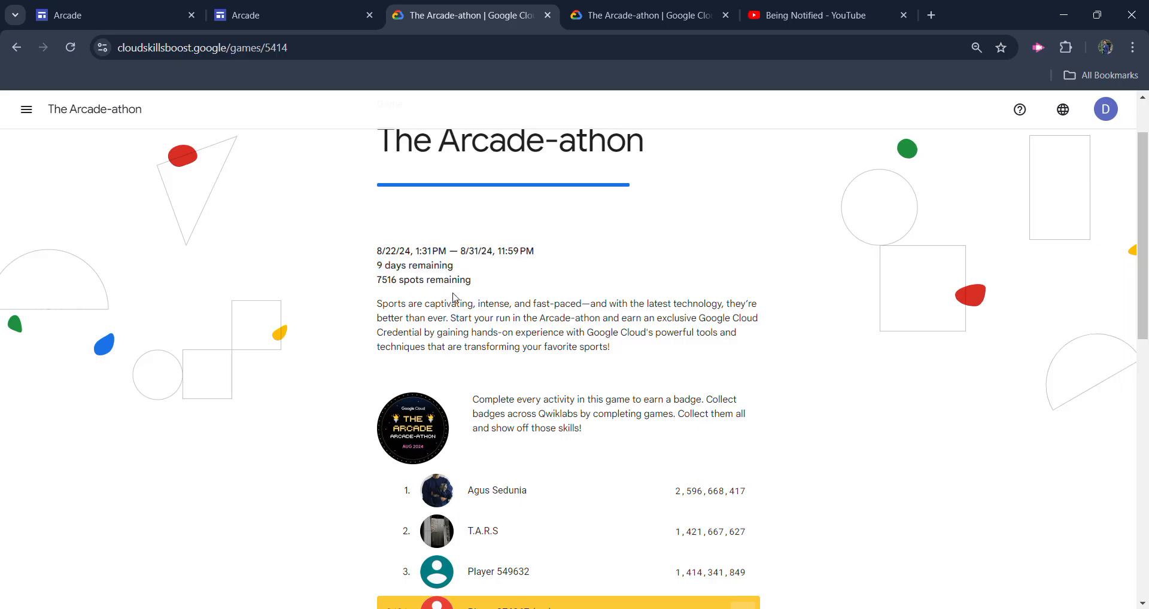
scroll(down, 3)
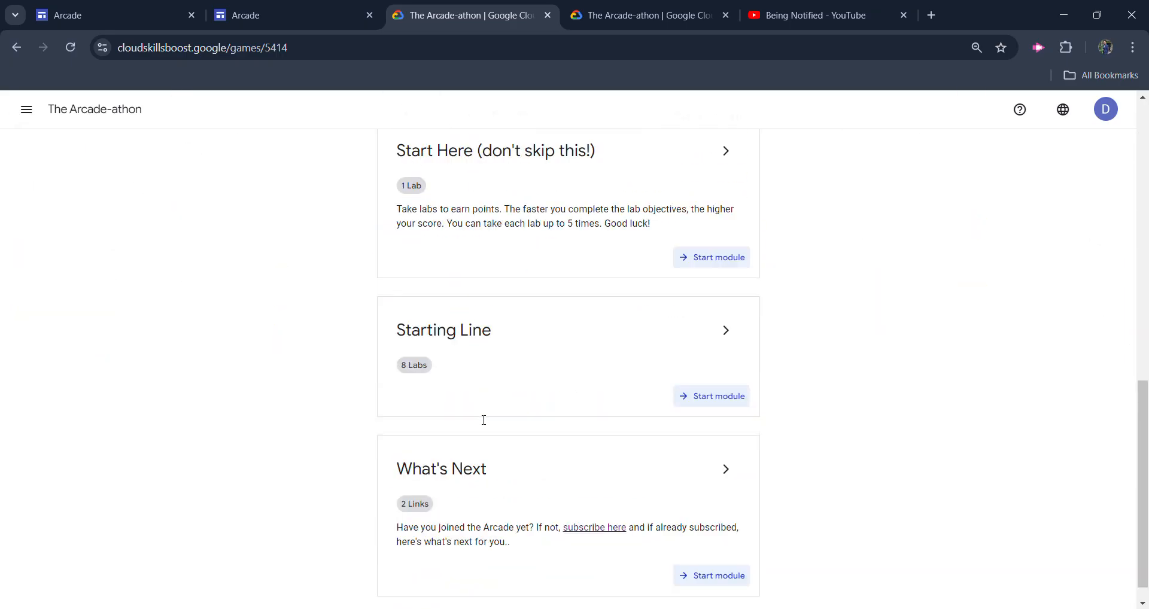
scroll(down, 3)
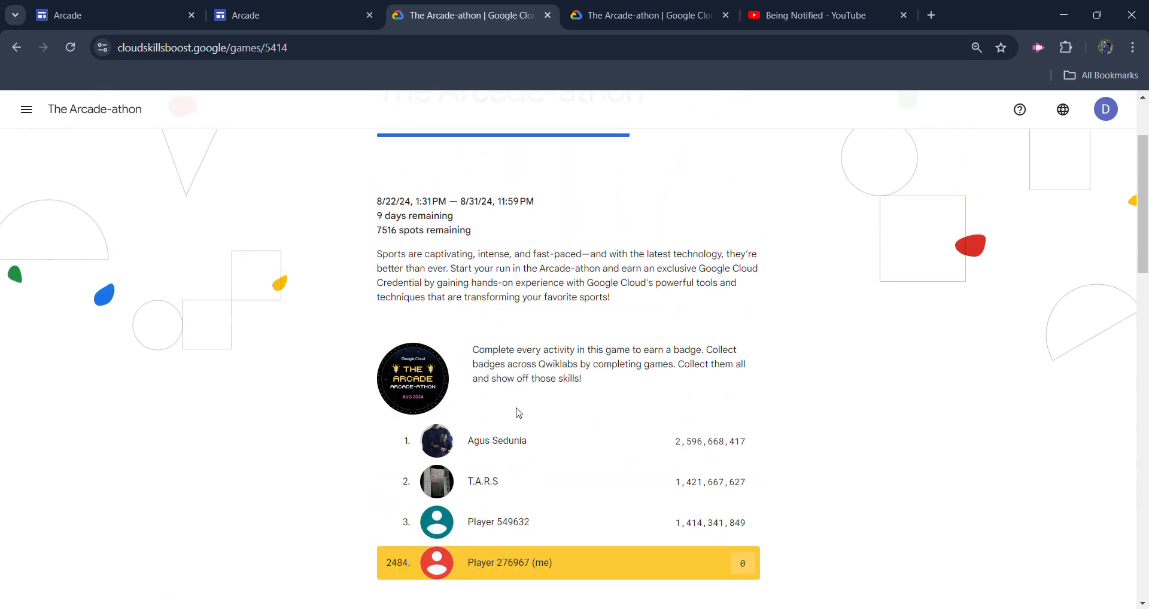
mouse_move(676, 322)
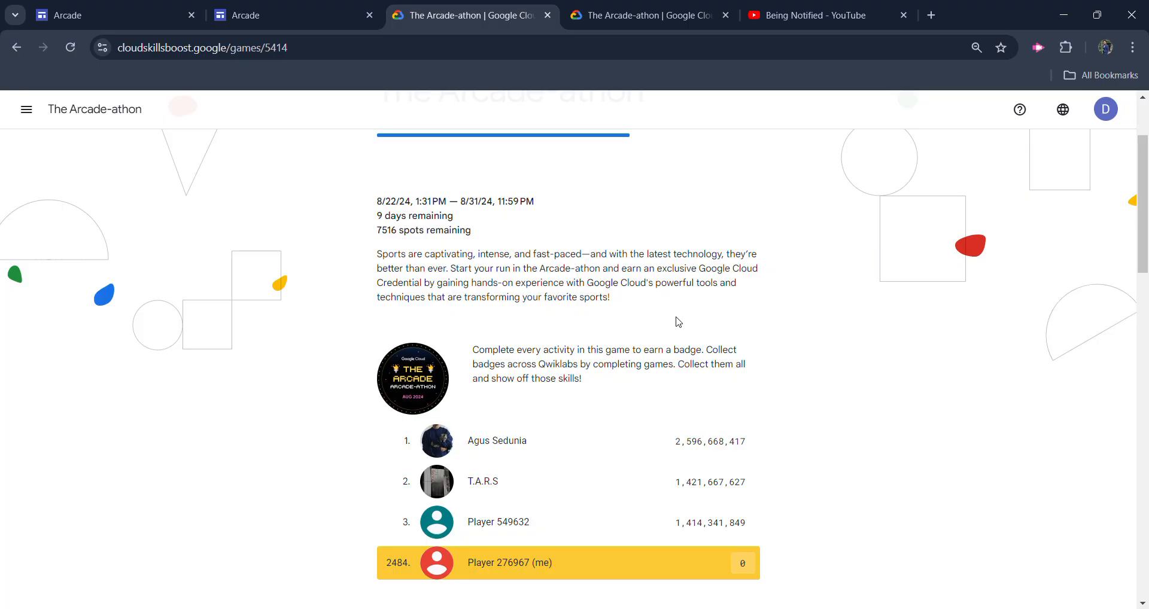
scroll(down, 3)
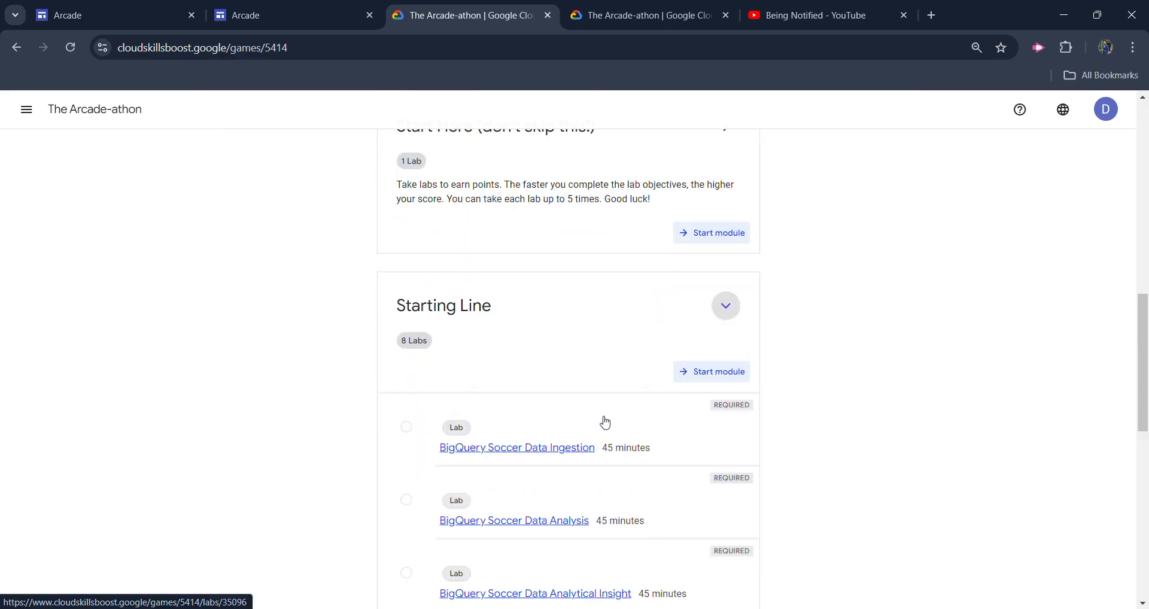
scroll(down, 3)
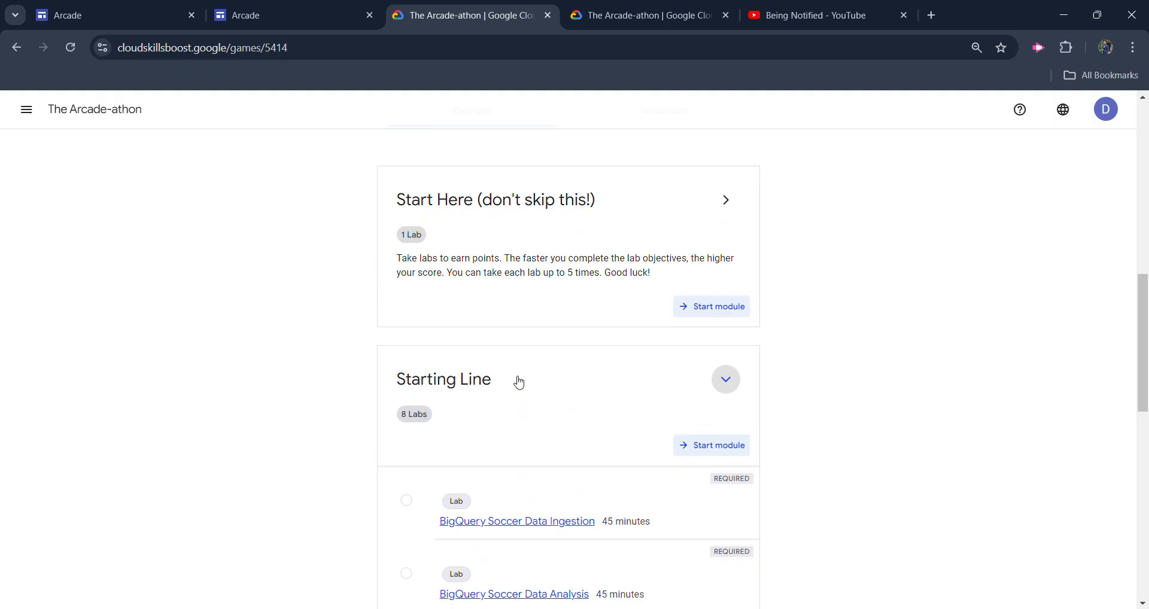
click(819, 15)
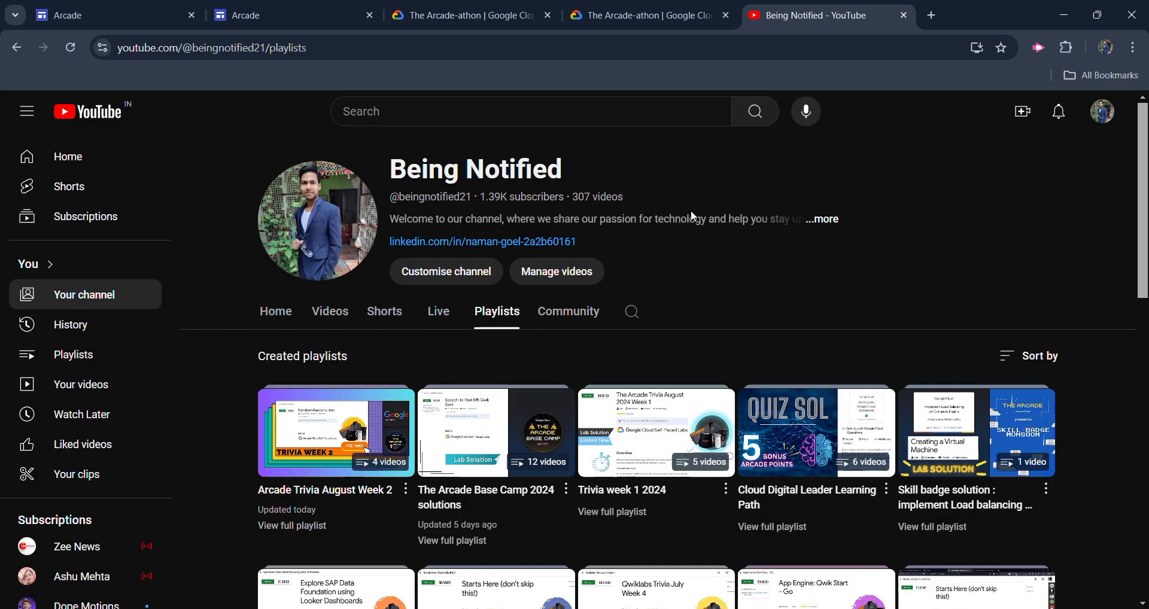
Return from YouTube to the joined Arcade-athon game page with its Starting Line module.
click(647, 15)
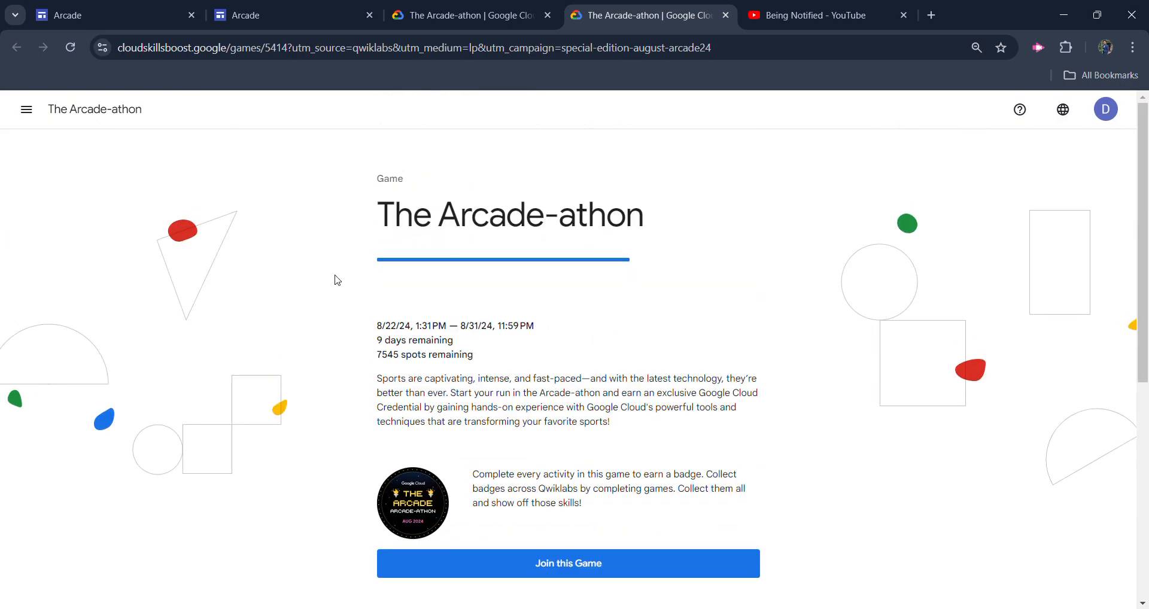
mouse_move(582, 356)
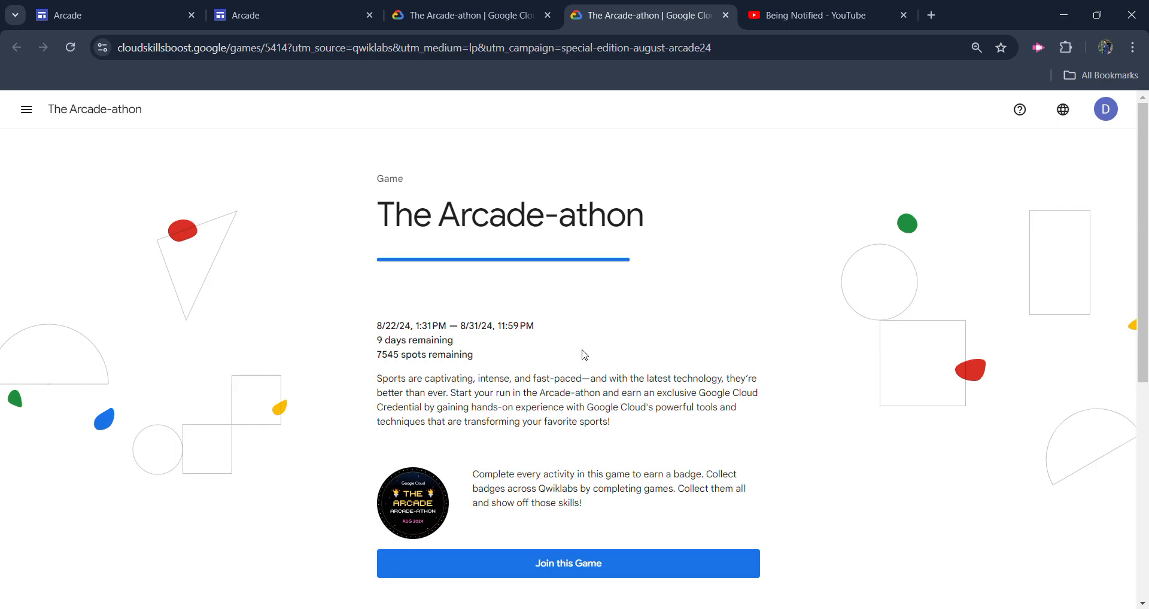
click(567, 562)
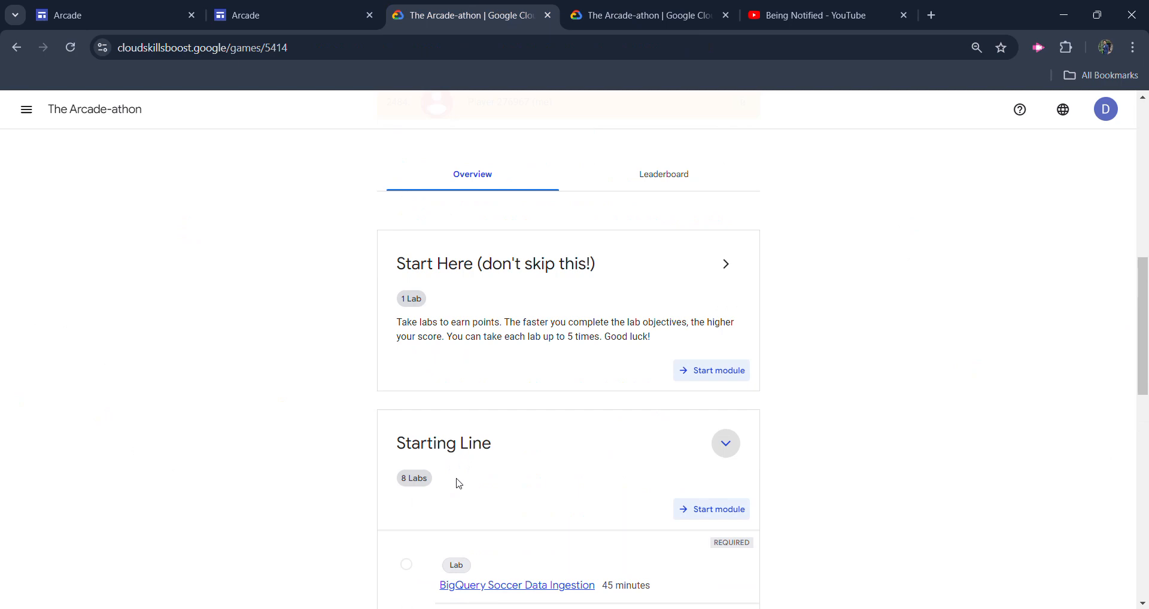